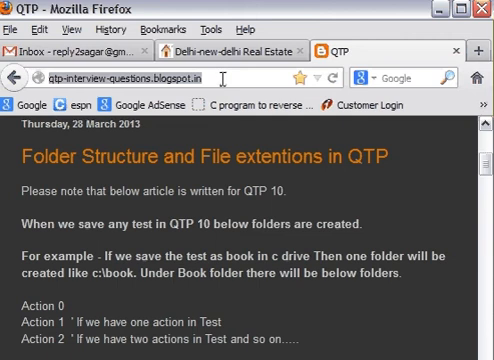
pyautogui.moveTo(244, 272)
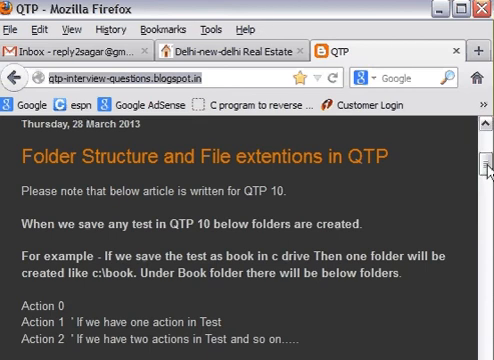
# Read the post past the Action 0 description to the list of files created under the main test folder
pyautogui.scroll(-3)
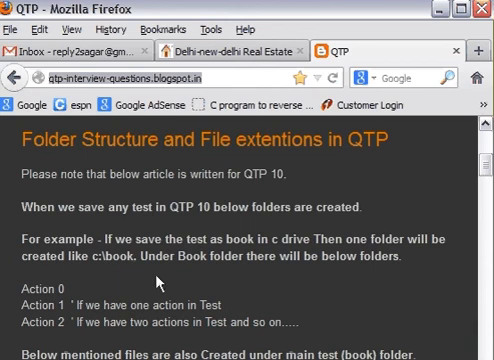
pyautogui.moveTo(160, 280)
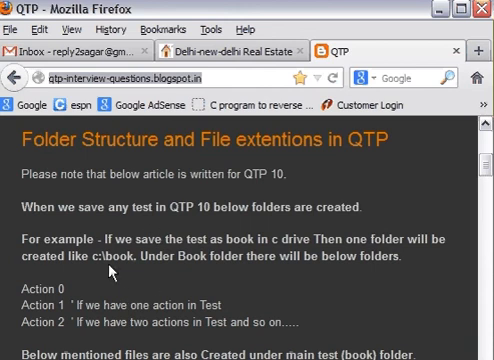
pyautogui.doubleClick(40, 290)
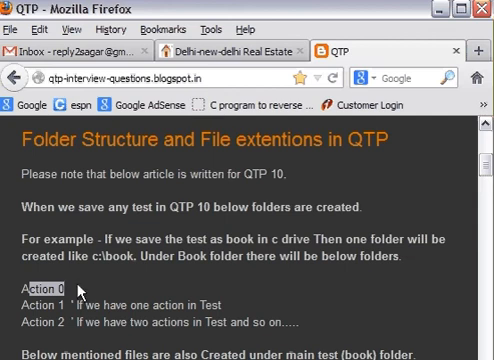
pyautogui.scroll(-3)
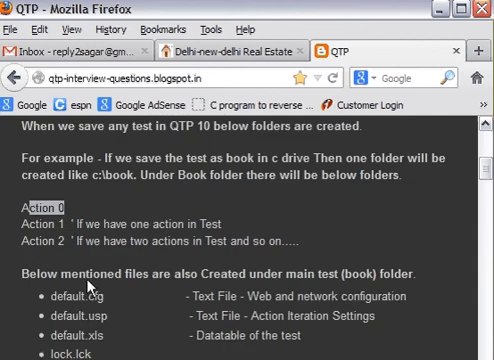
pyautogui.scroll(-3)
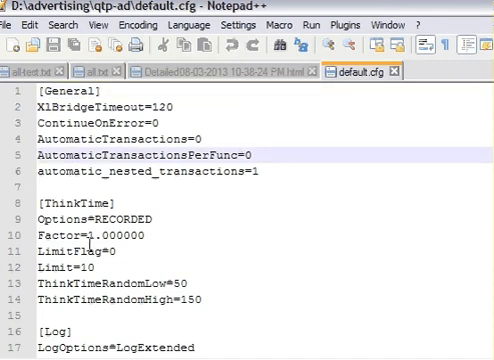
# Scroll default.cfg from the General section down through the proxy settings to its end
pyautogui.scroll(-3)
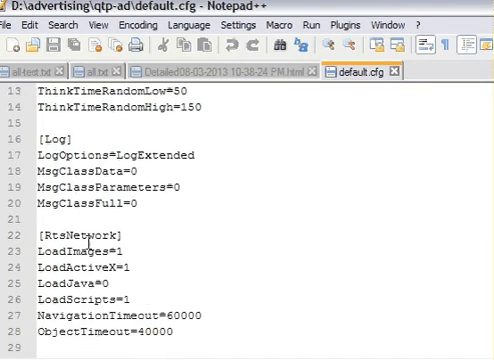
pyautogui.scroll(-3)
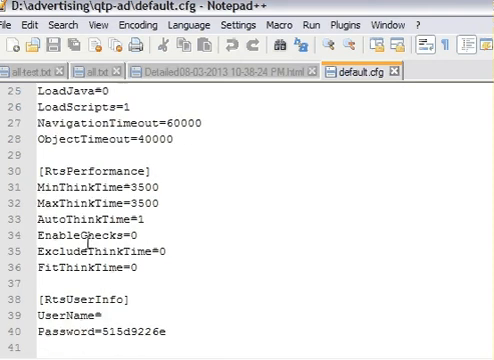
pyautogui.scroll(-3)
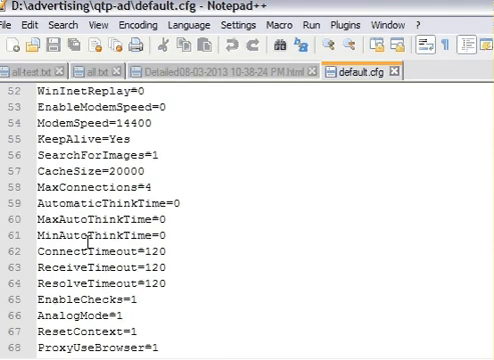
pyautogui.scroll(-3)
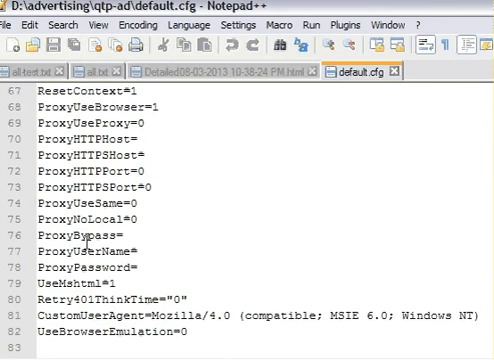
pyautogui.scroll(-3)
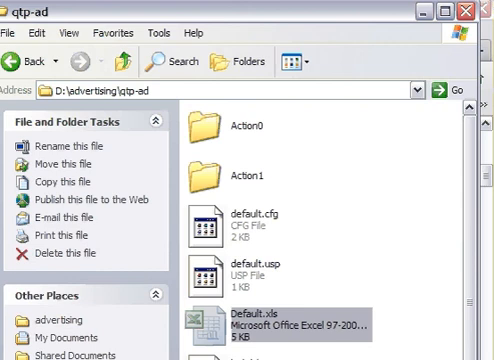
# Scroll the D:\advertising\qtp-ad file list showing Action0, Action1 and the default files
pyautogui.scroll(-3)
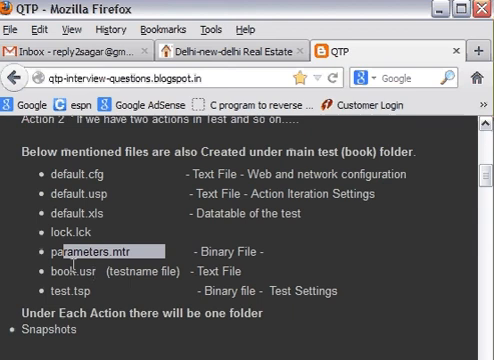
# Pick out a file name in the list and read on past test.tsp to the per-Action files section
pyautogui.doubleClick(60, 272)
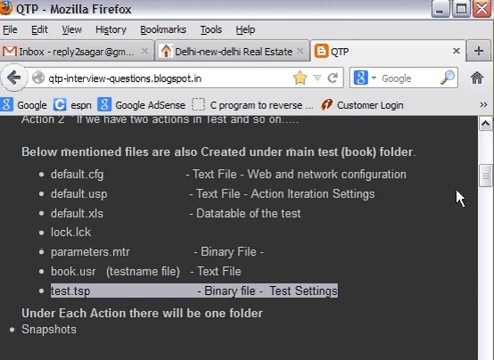
pyautogui.scroll(-3)
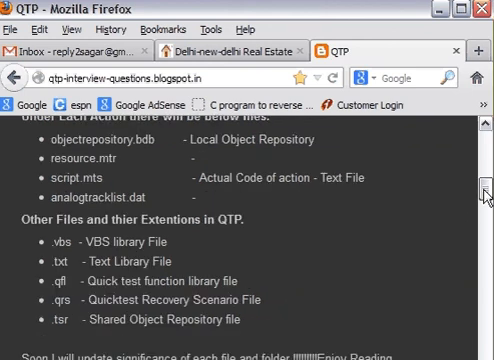
pyautogui.scroll(3)
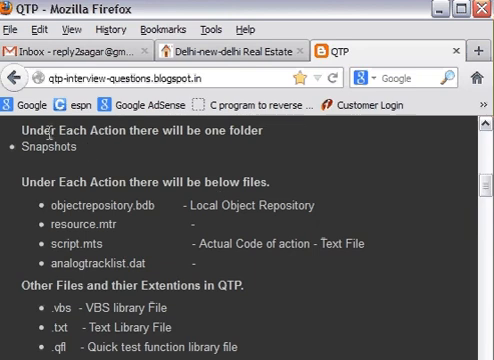
pyautogui.moveTo(116, 244)
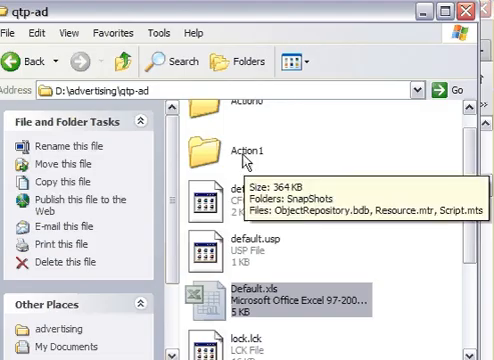
# Open the Action1 folder in D:\advertising\qtp-ad
pyautogui.doubleClick(216, 150)
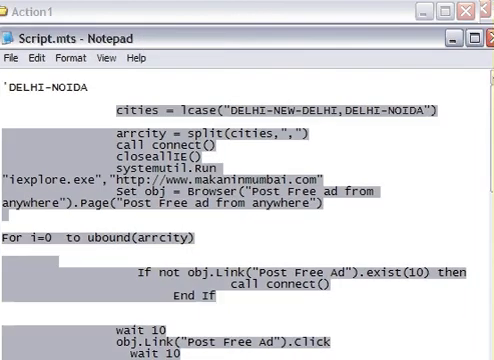
pyautogui.moveTo(478, 62)
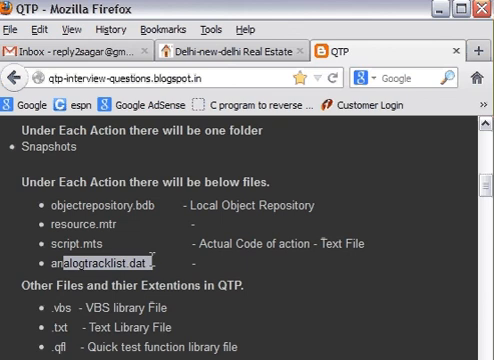
# Read the other QTP file extensions list down to .tsr, the Shared Object Repository file
pyautogui.scroll(-3)
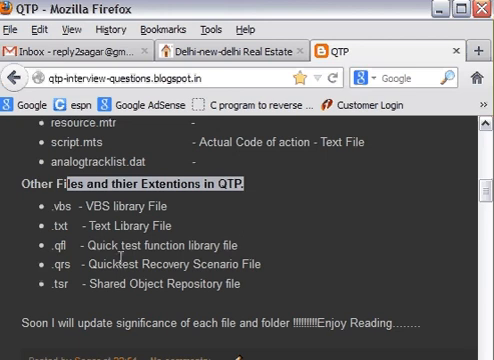
pyautogui.moveTo(84, 224)
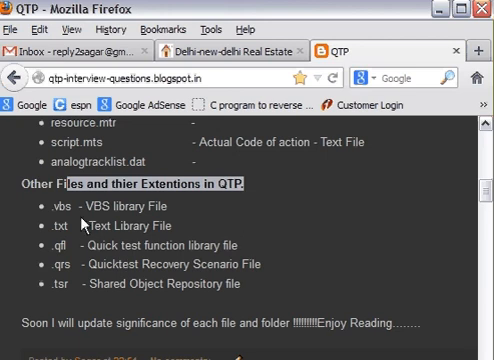
pyautogui.moveTo(196, 224)
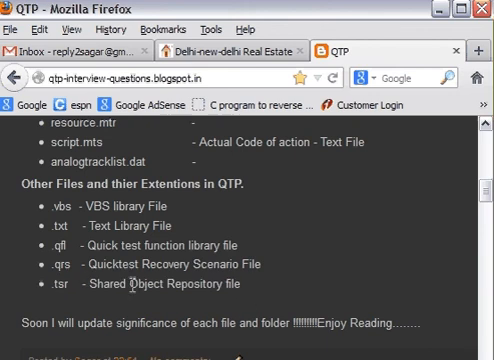
pyautogui.doubleClick(56, 284)
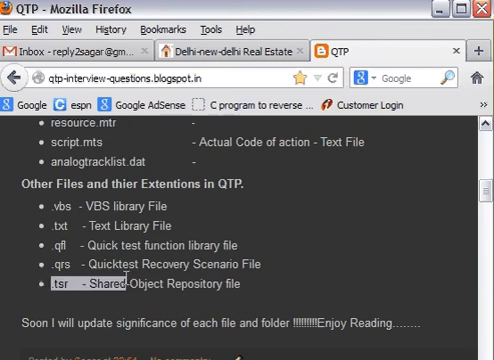